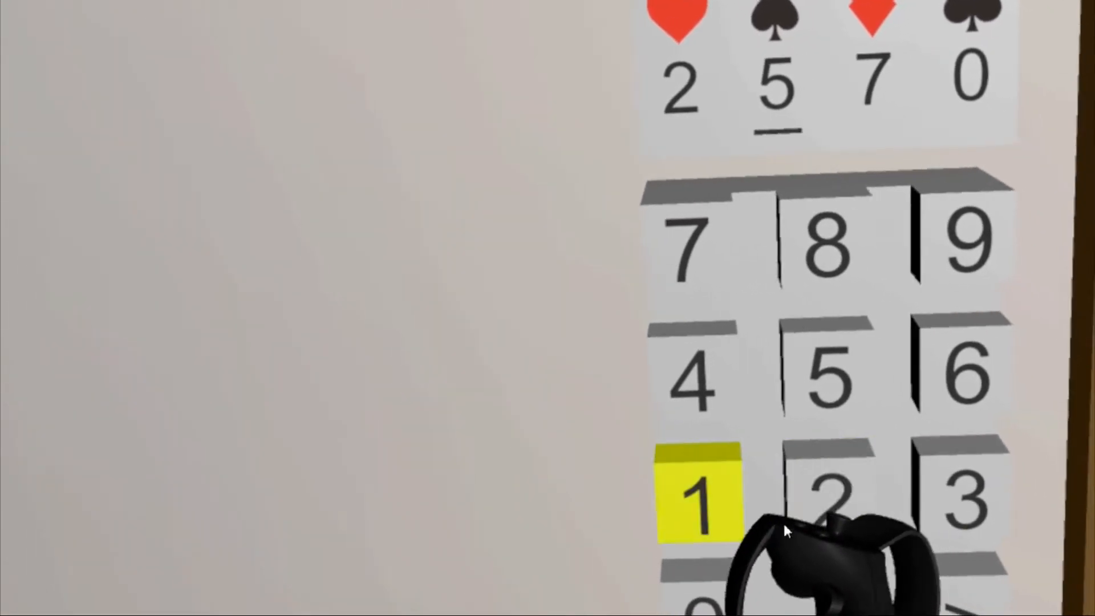
Enter 4 as the second digit so the keypad code reads 2-4-7-0
left_click(692, 381)
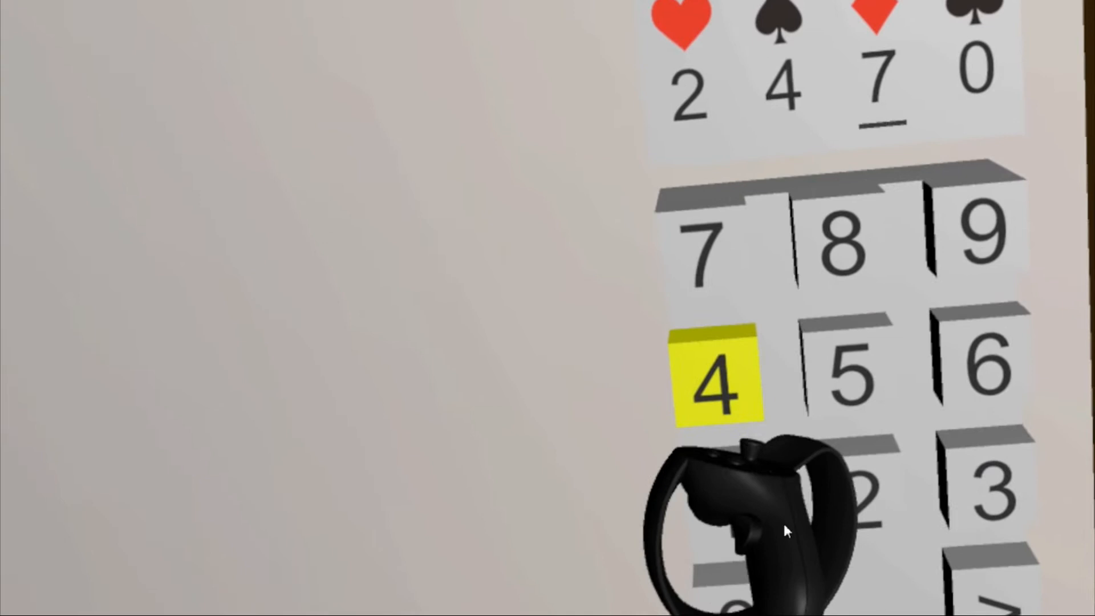